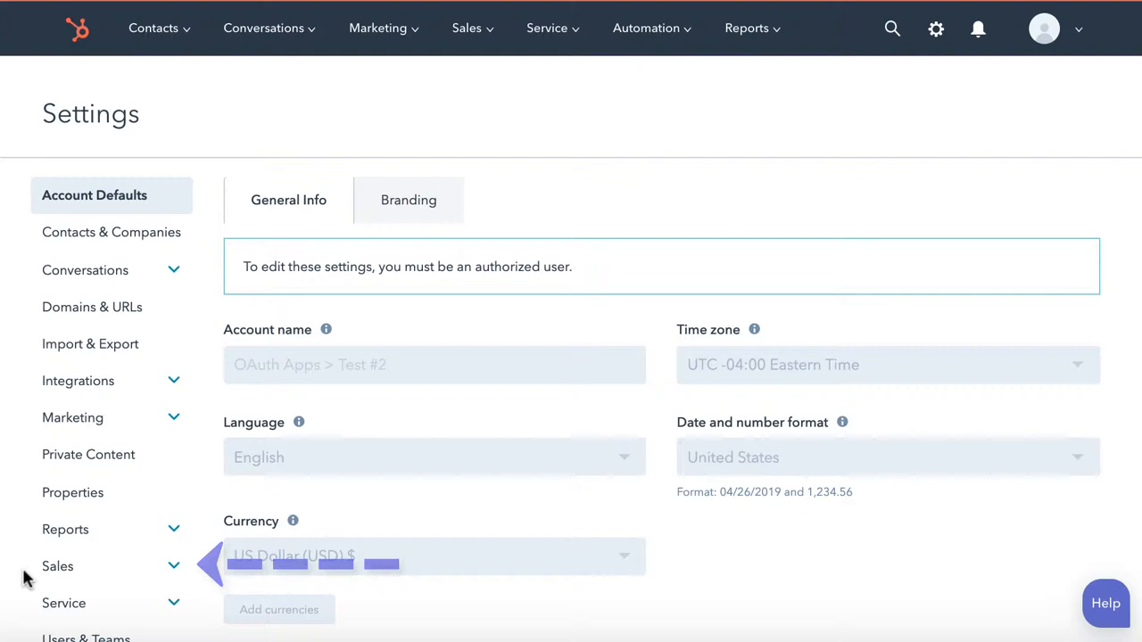
Step: Expand Sales in HubSpot Settings, then sign in to Import2 Wizard to start a new export
{"action": "left_click", "coordinate": [57, 566]}
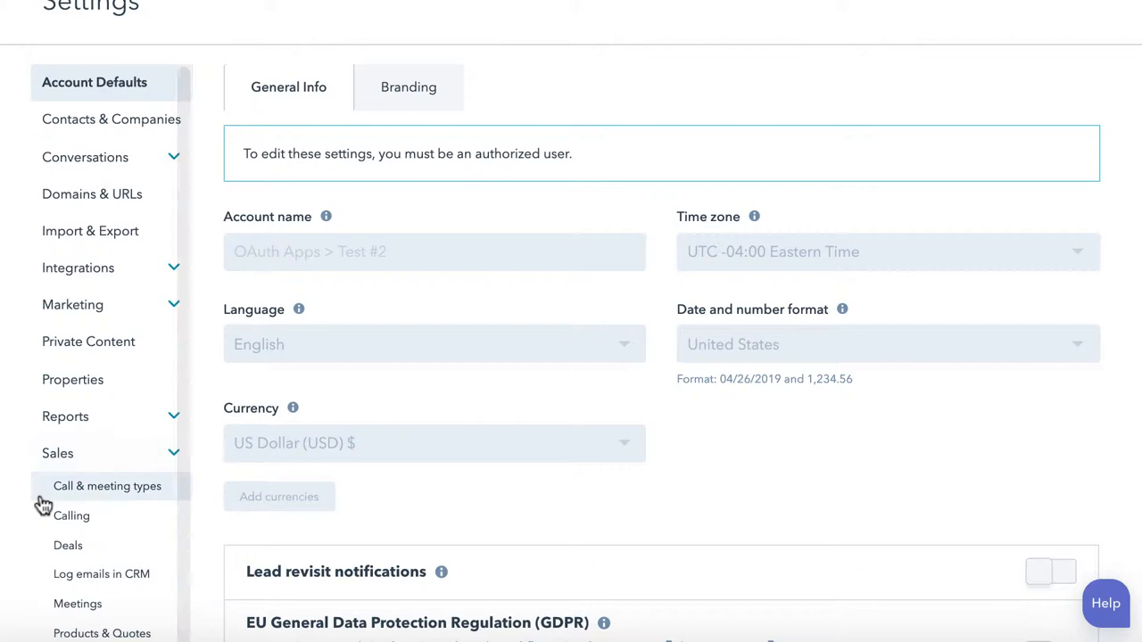
{"action": "left_click", "coordinate": [102, 568]}
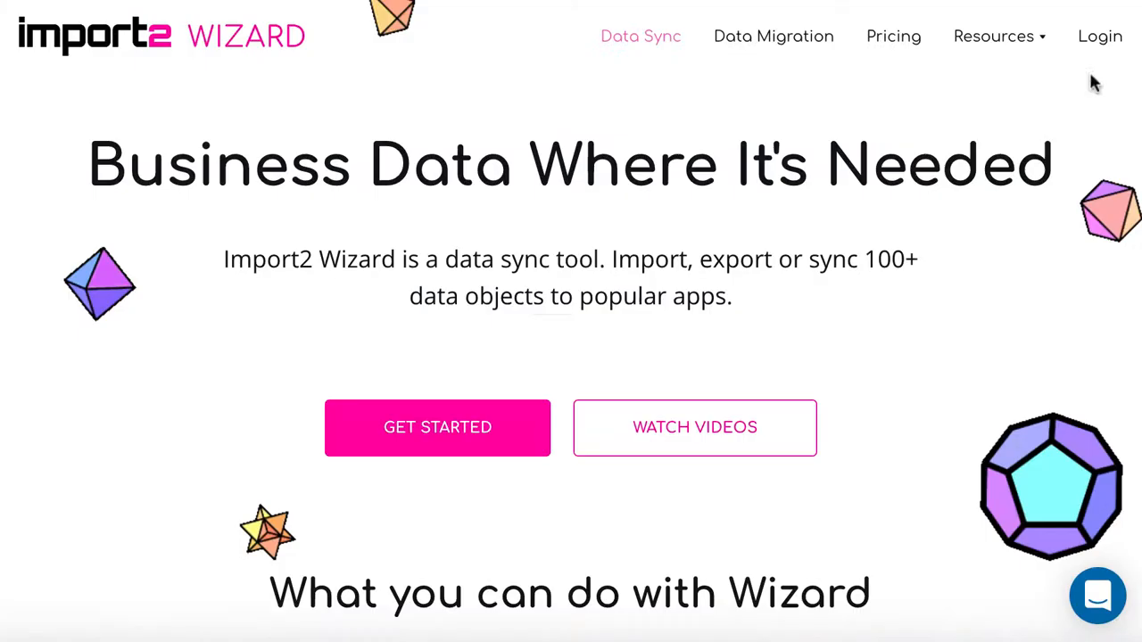
{"action": "left_click", "coordinate": [438, 427]}
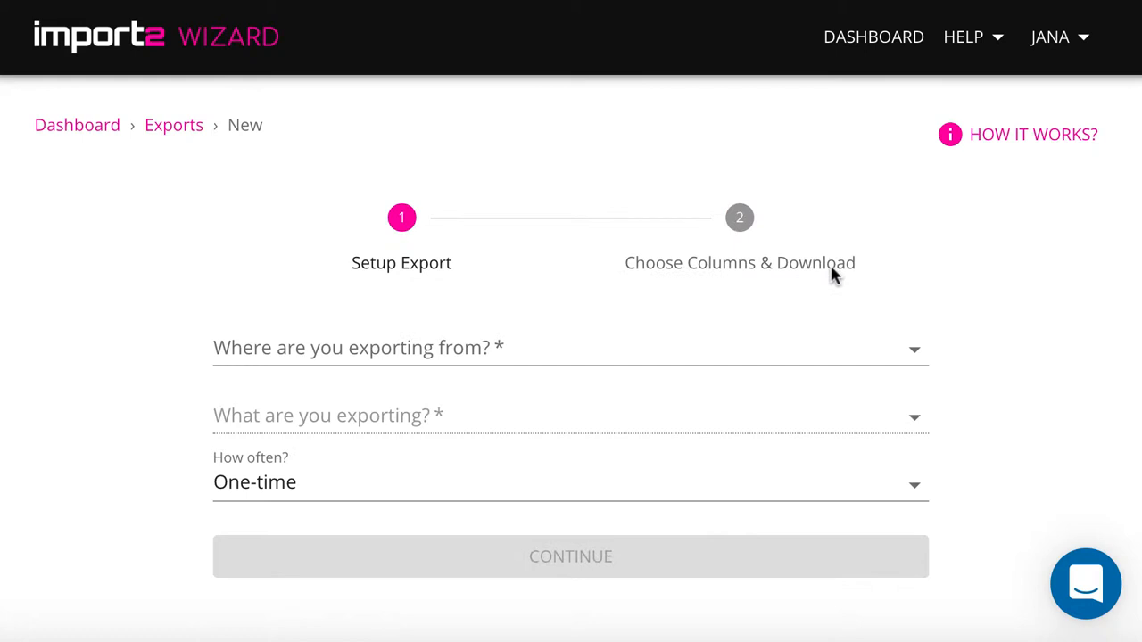
Step: Create a one-time HubSpot Products export (#271) and continue to its column choices
{"action": "left_click", "coordinate": [571, 347]}
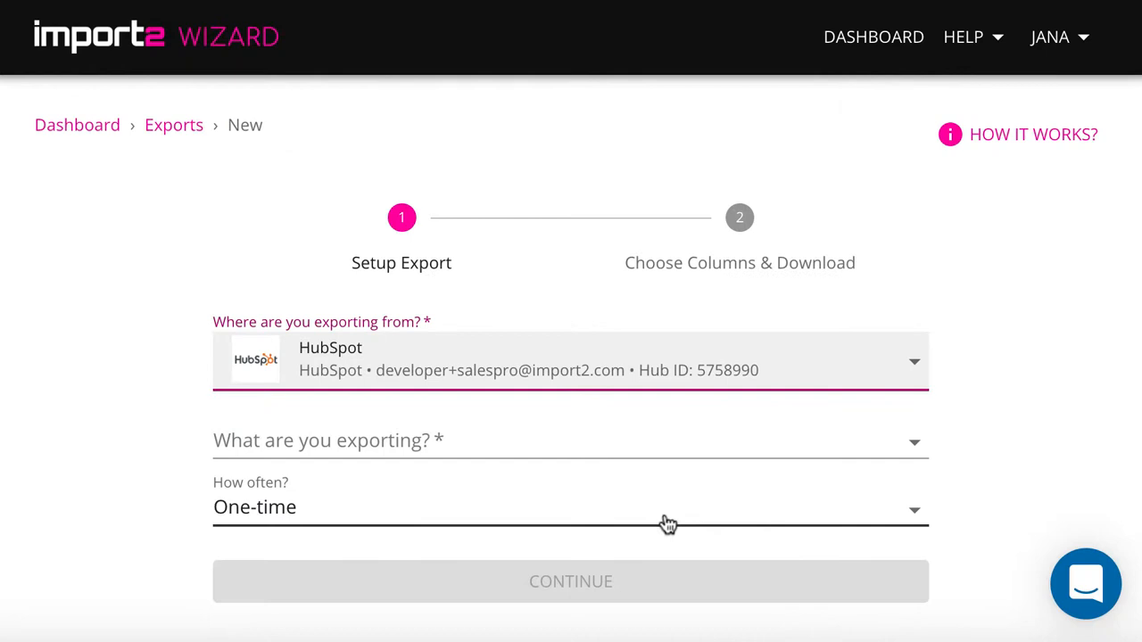
{"action": "left_click", "coordinate": [570, 440]}
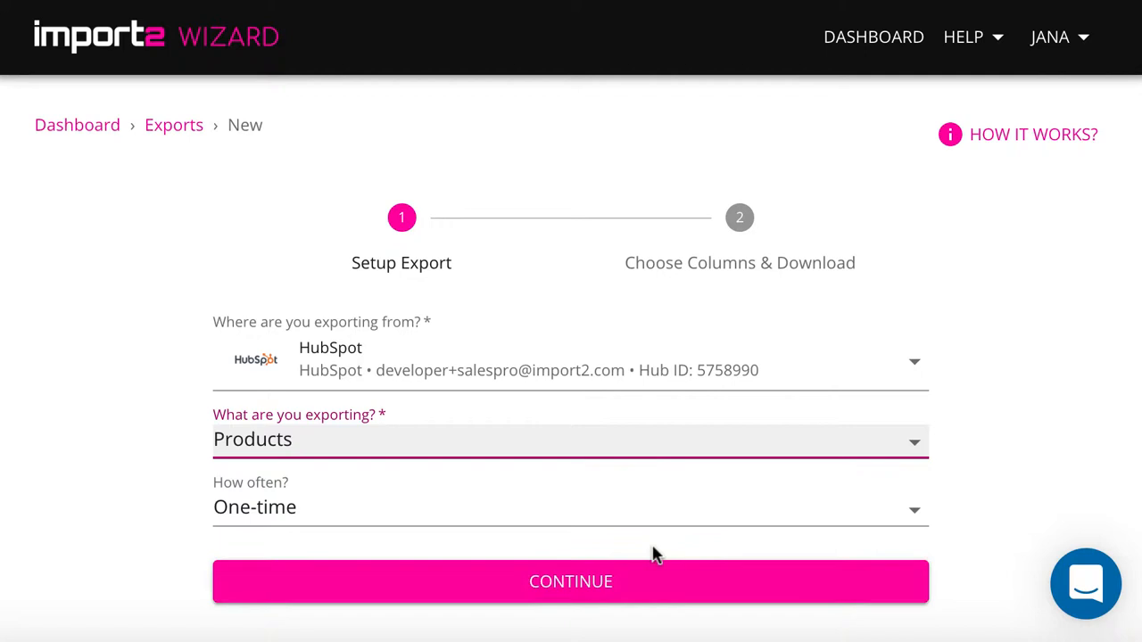
{"action": "left_click", "coordinate": [571, 581]}
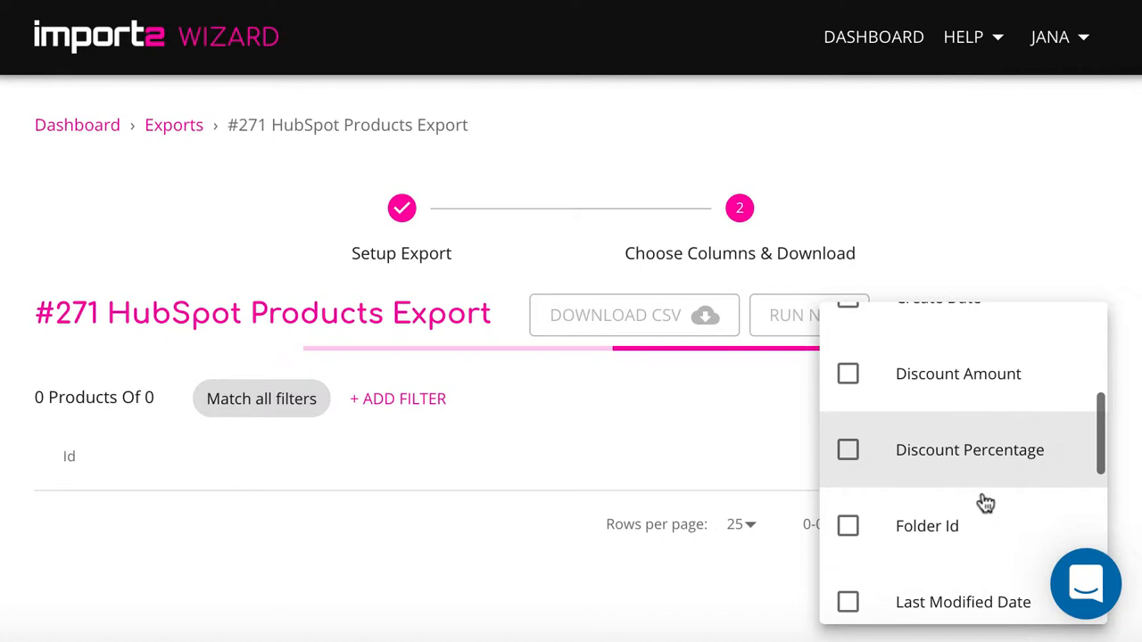
Step: Include Product description and Product price columns, then download the 12-product export as CSV
{"action": "left_click", "coordinate": [848, 429]}
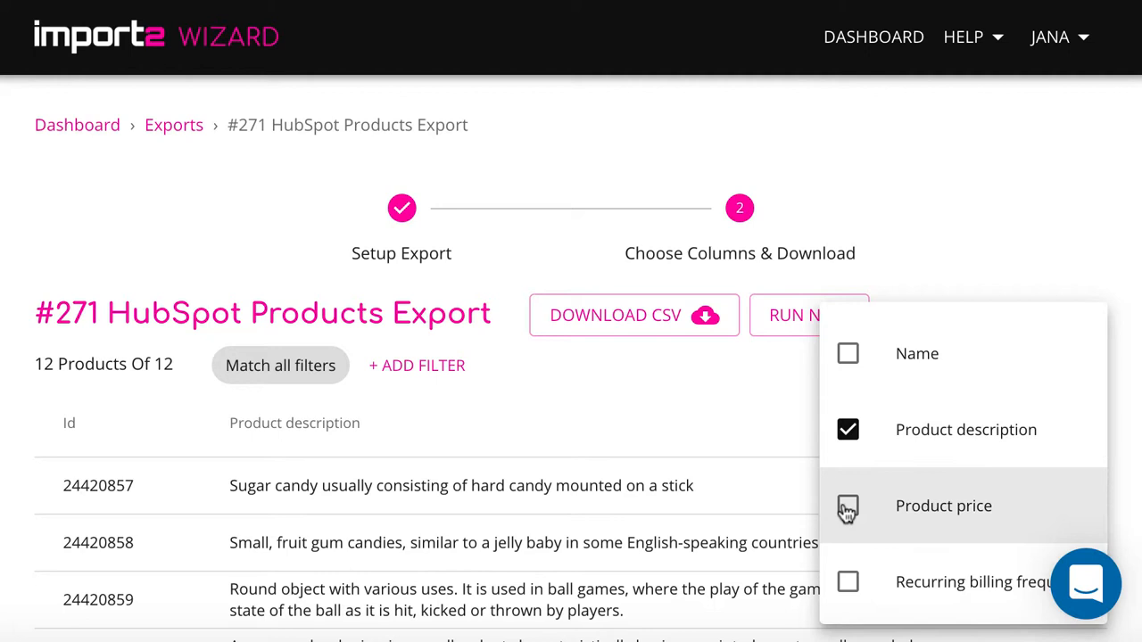
{"action": "left_click", "coordinate": [847, 506]}
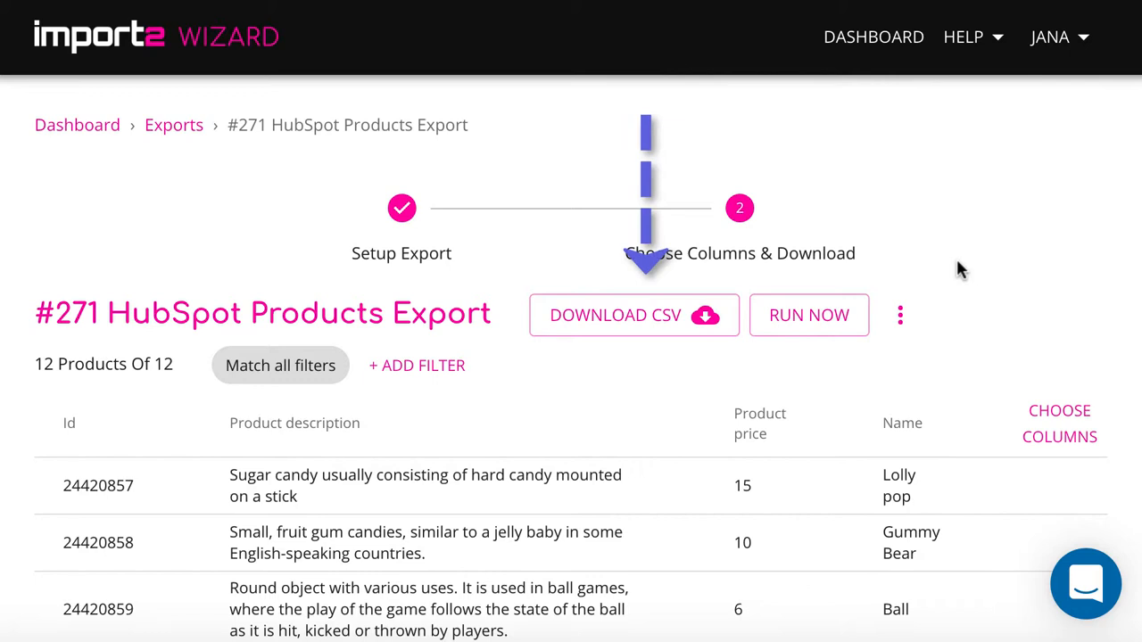
{"action": "left_click", "coordinate": [633, 315]}
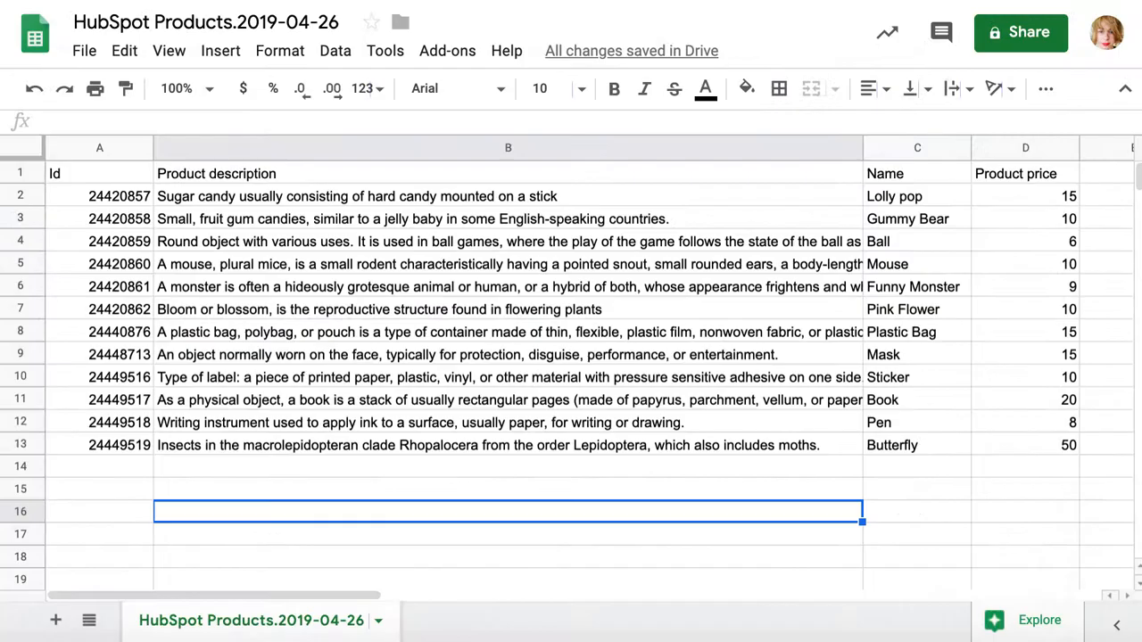